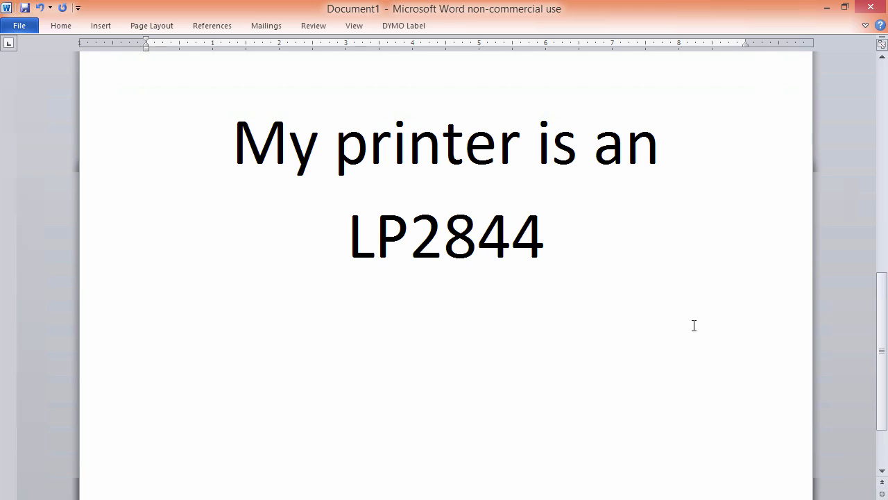
mouse_move(699, 318)
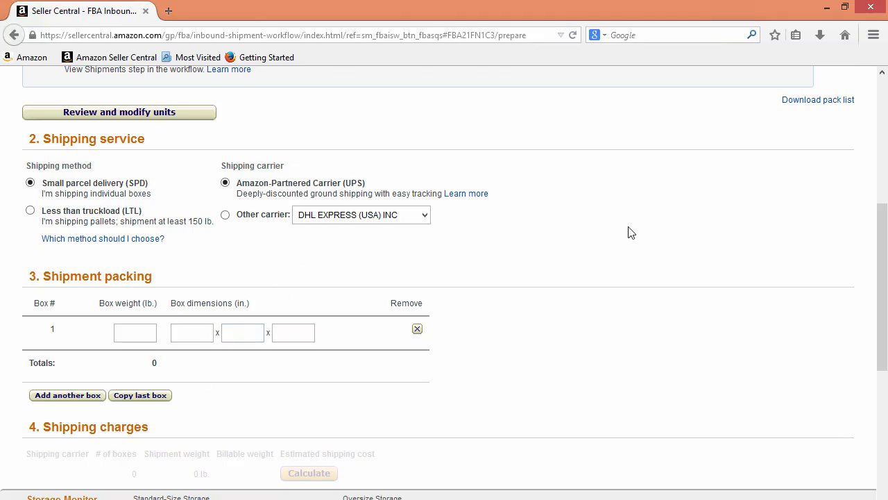
Enter the first box's weight of 27 lb and dimensions 20 and 12.
click(135, 331)
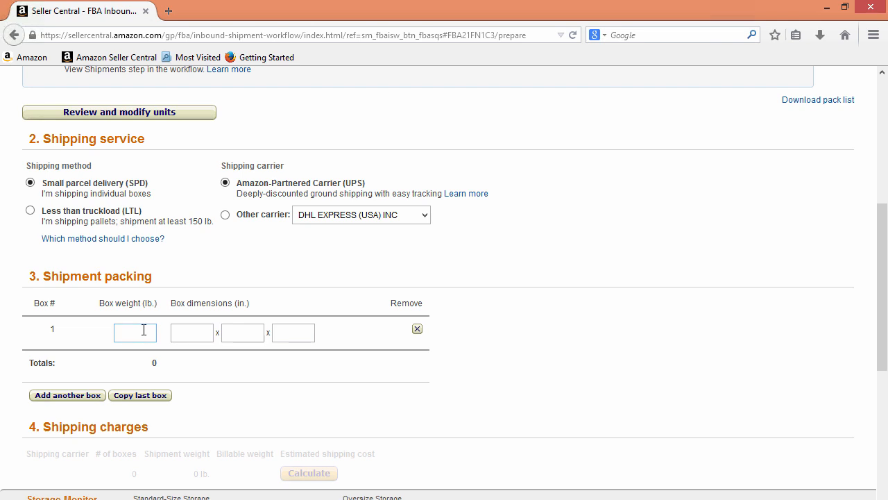
text(27)
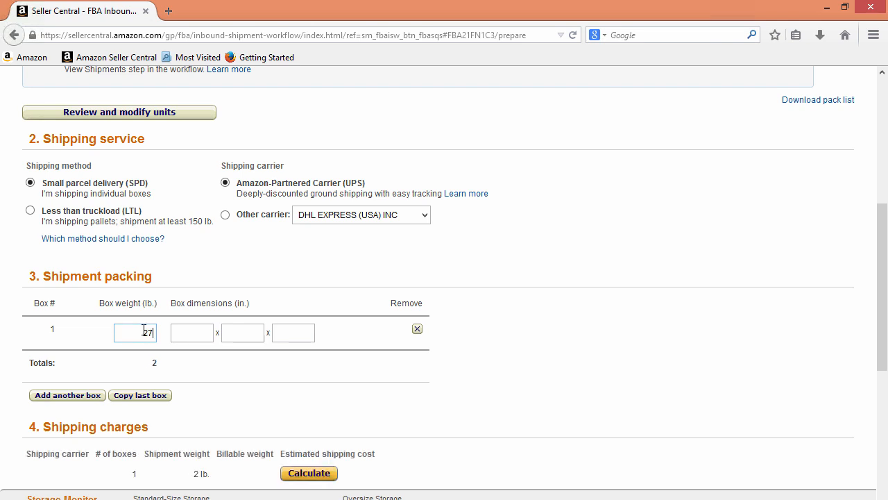
text(20)
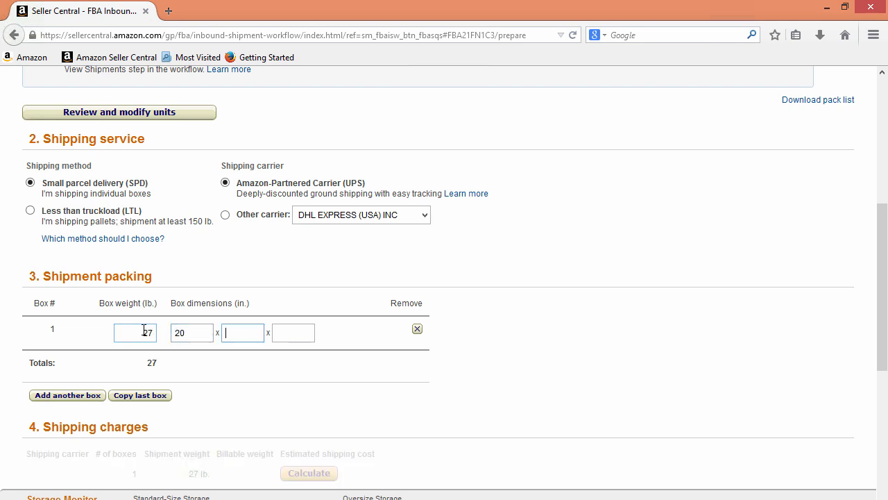
text(12)
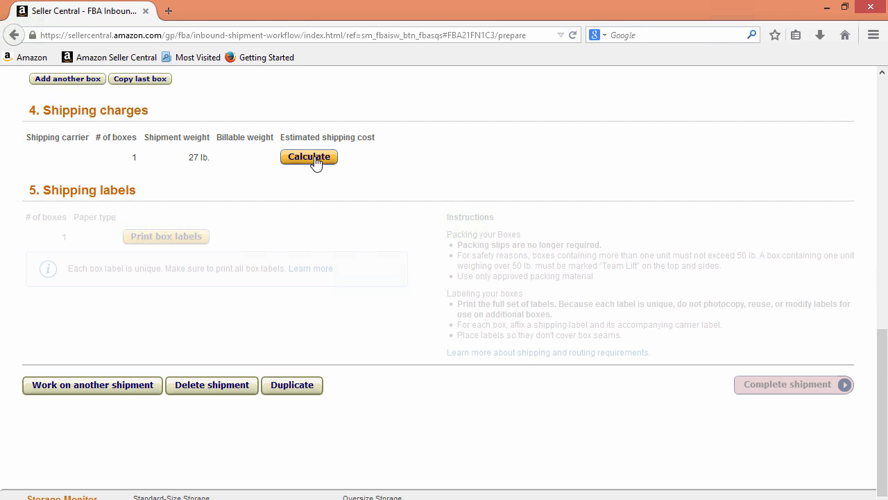
Calculate the UPS estimate, agree to the terms, and accept the $9.14 charges.
click(309, 156)
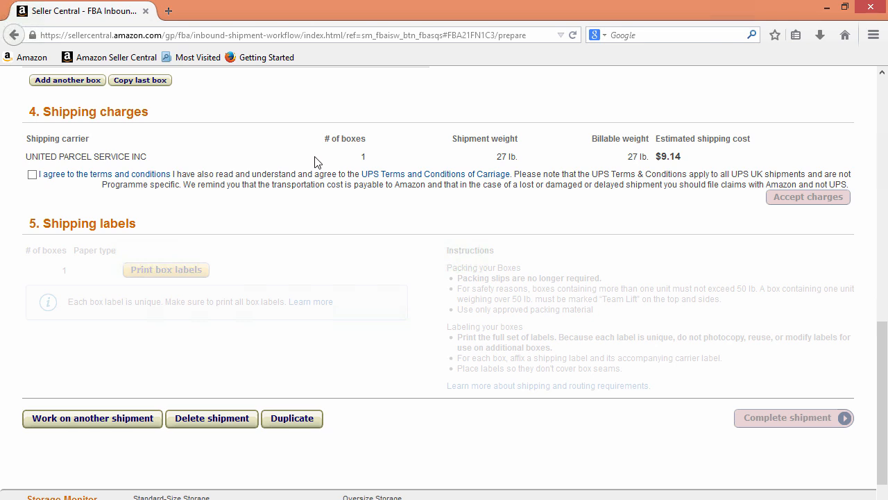
mouse_move(326, 159)
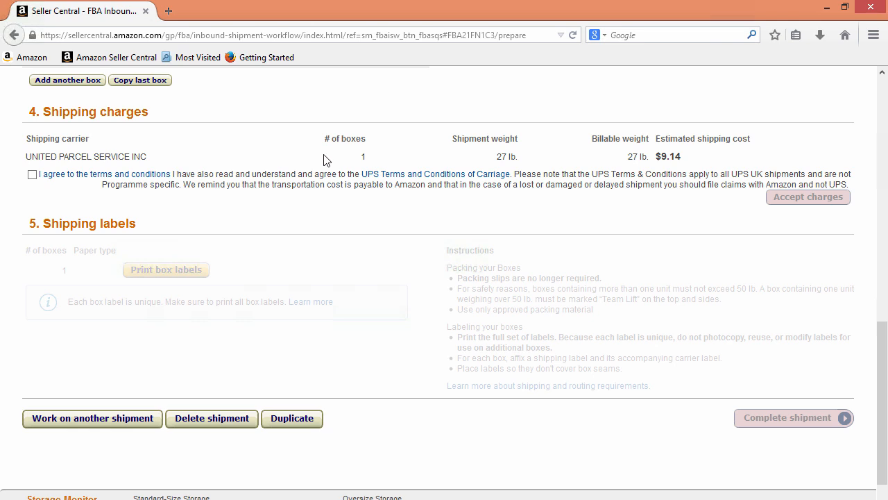
click(32, 175)
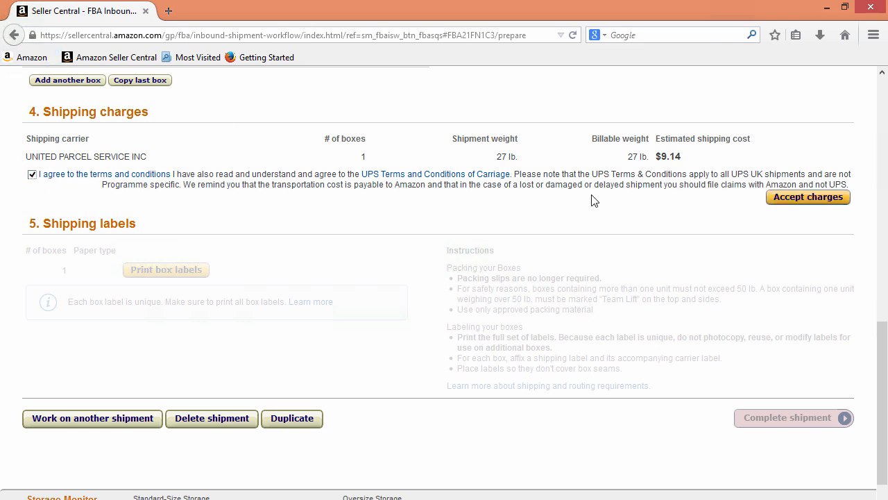
click(808, 197)
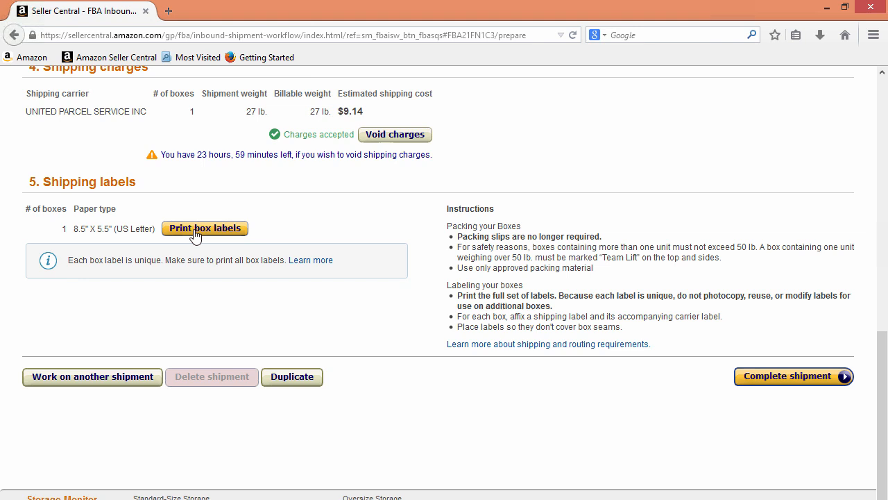
mouse_move(386, 213)
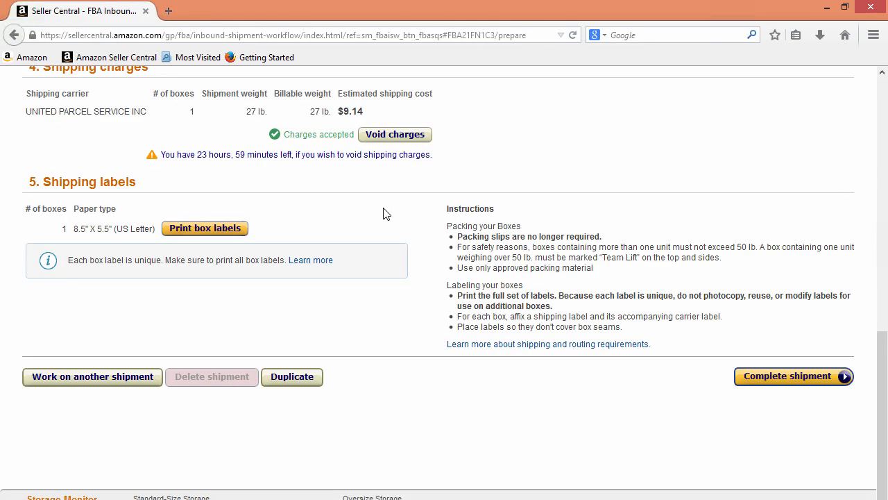
Generate the box labels and open package.pdf with Adobe Reader.
click(205, 228)
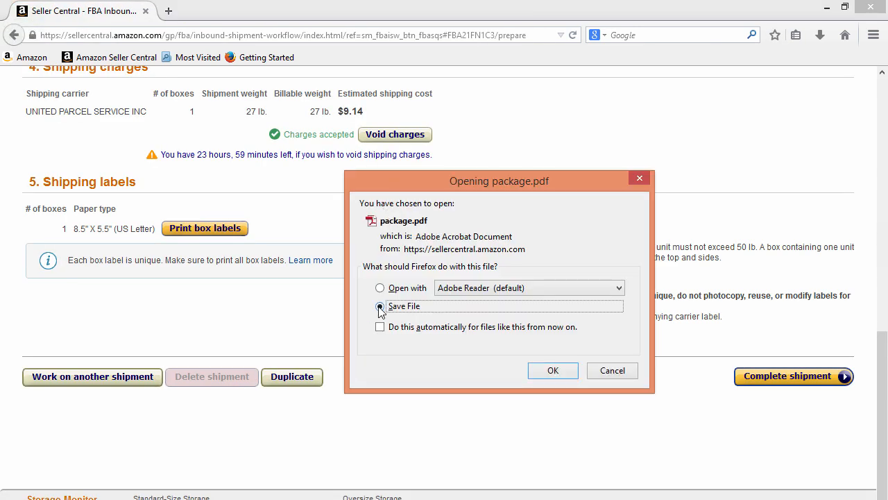
click(380, 287)
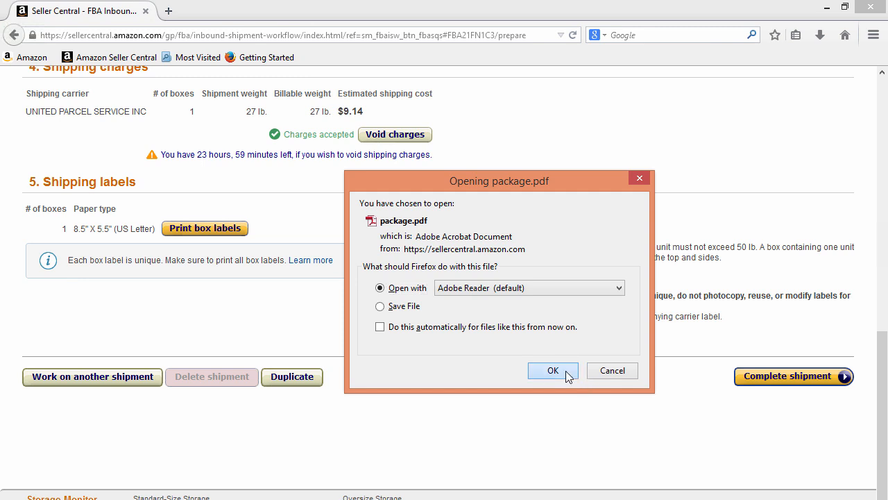
click(552, 370)
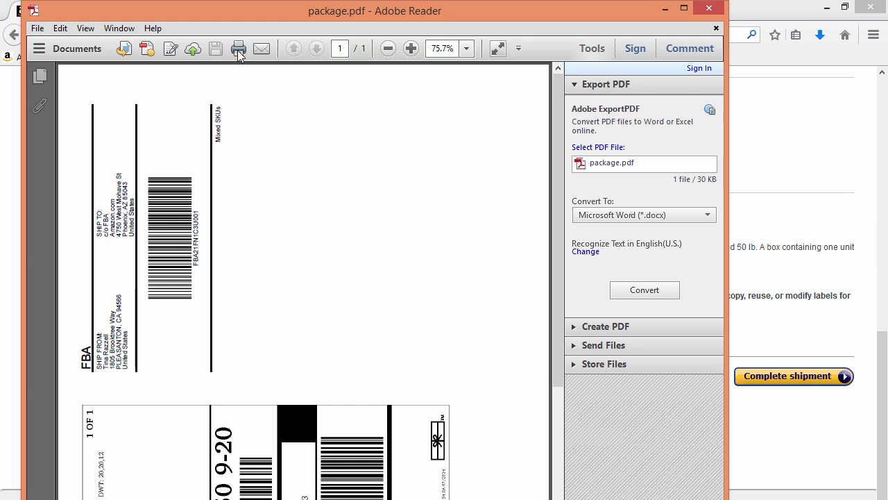
Open Adobe Reader's Print dialog for package.pdf, showing Poster sizing at 100% scale.
click(238, 48)
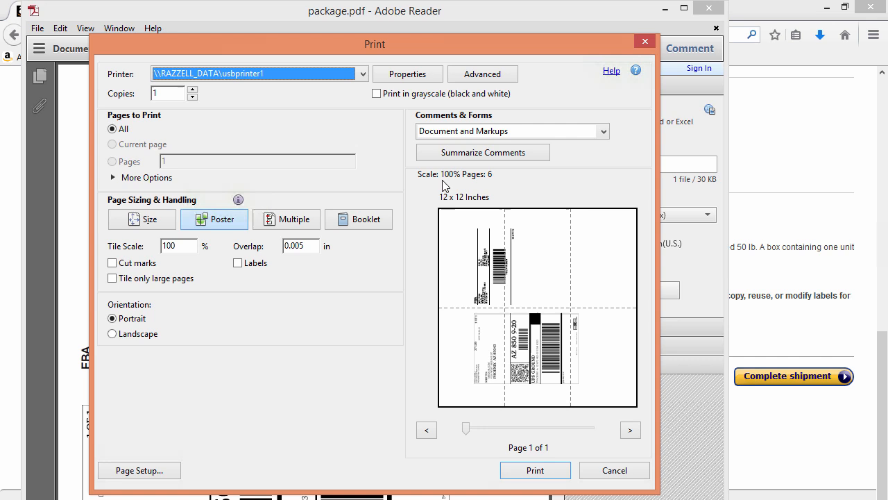
mouse_move(448, 208)
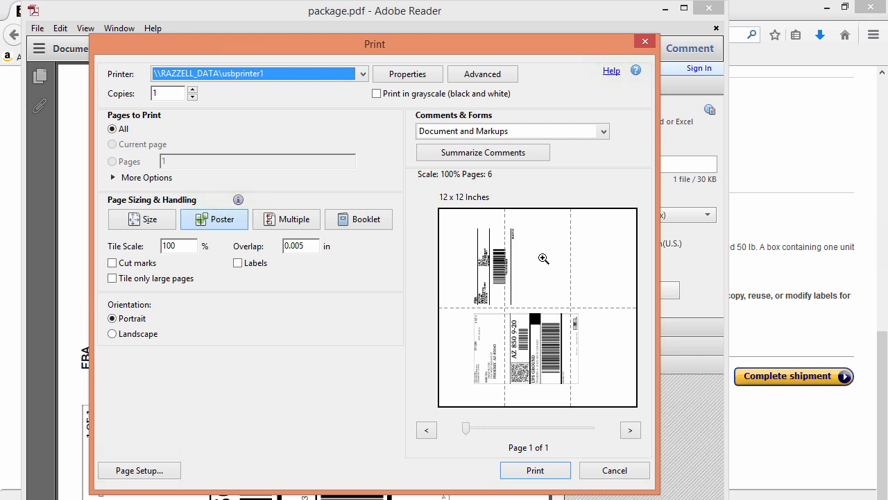
mouse_move(557, 326)
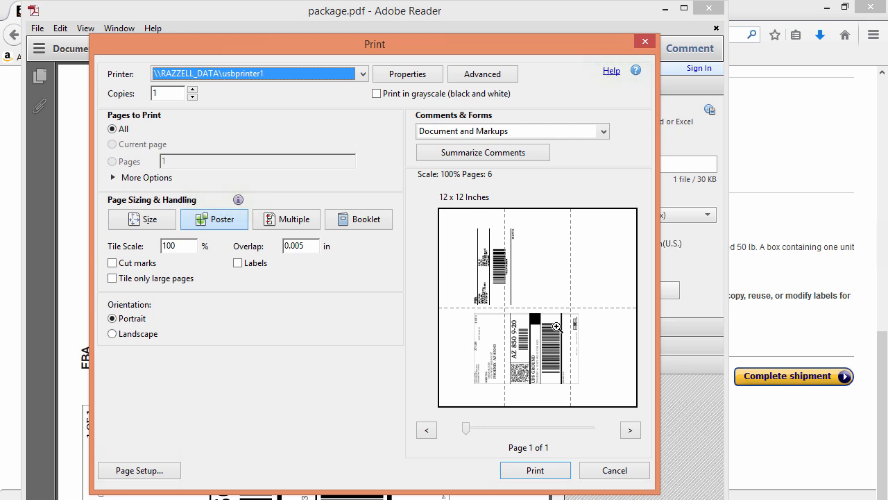
mouse_move(603, 292)
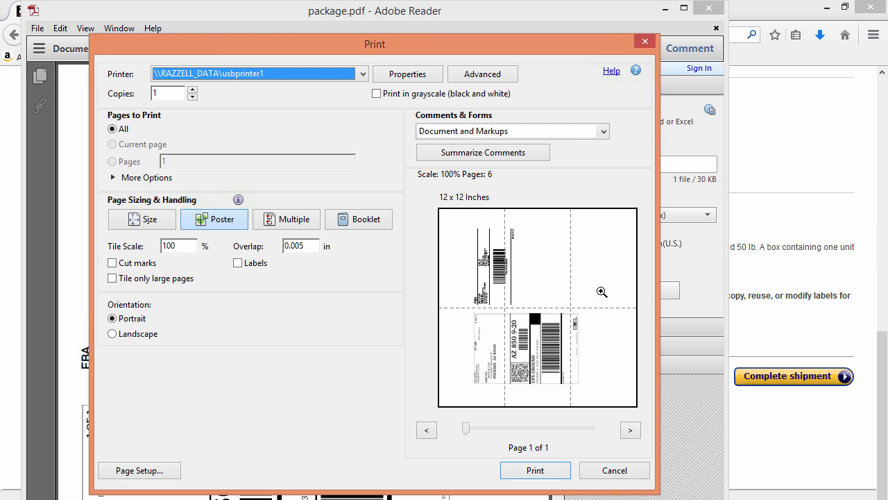
mouse_move(596, 291)
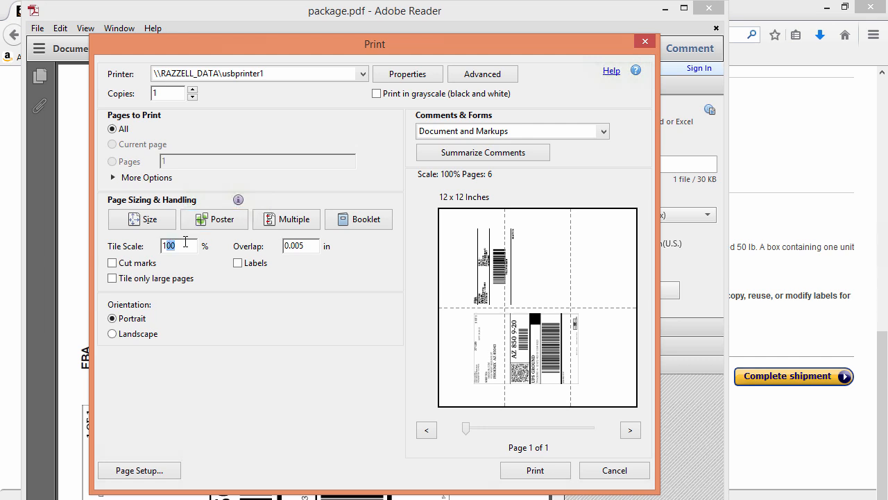
Set the poster tile scale to 70% with Portrait orientation.
text(70)
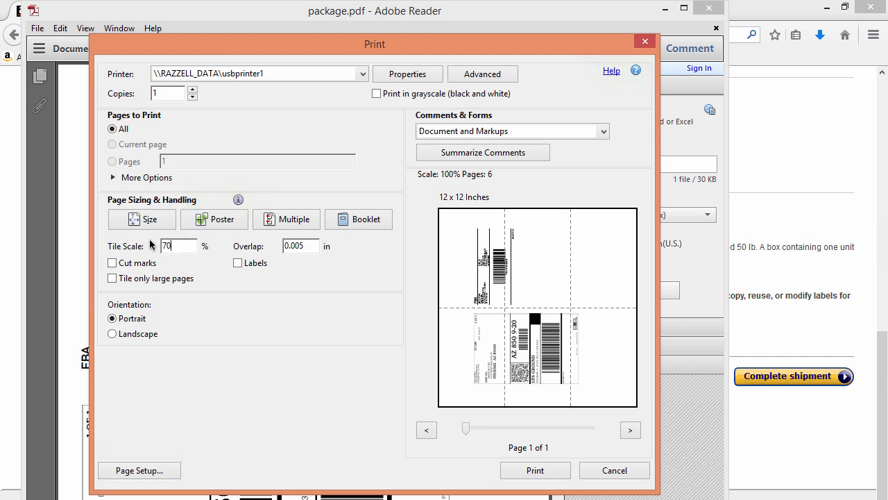
mouse_move(355, 388)
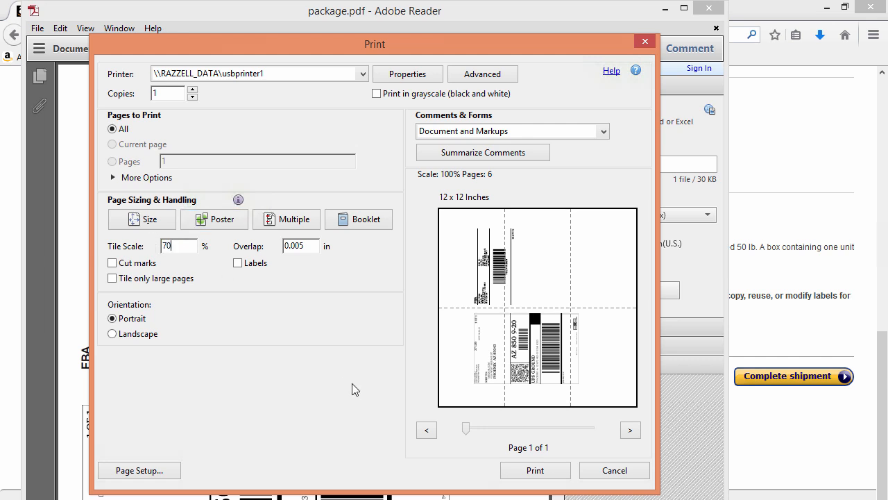
mouse_move(276, 376)
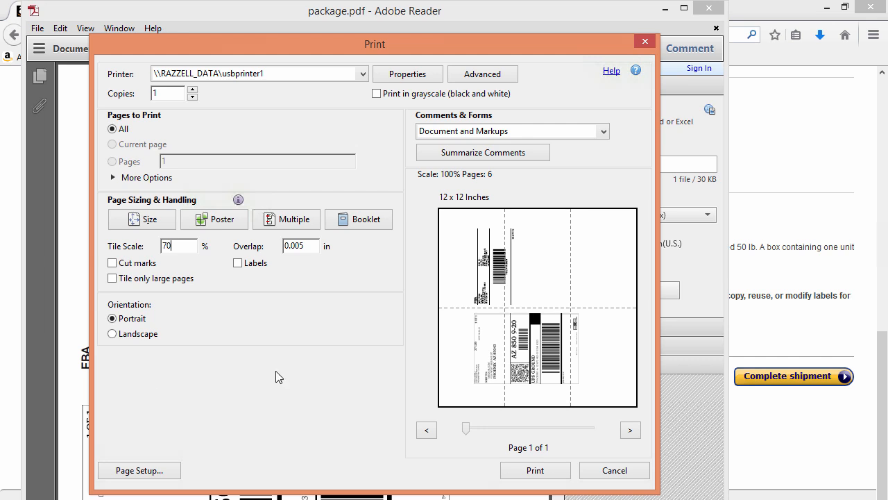
mouse_move(173, 307)
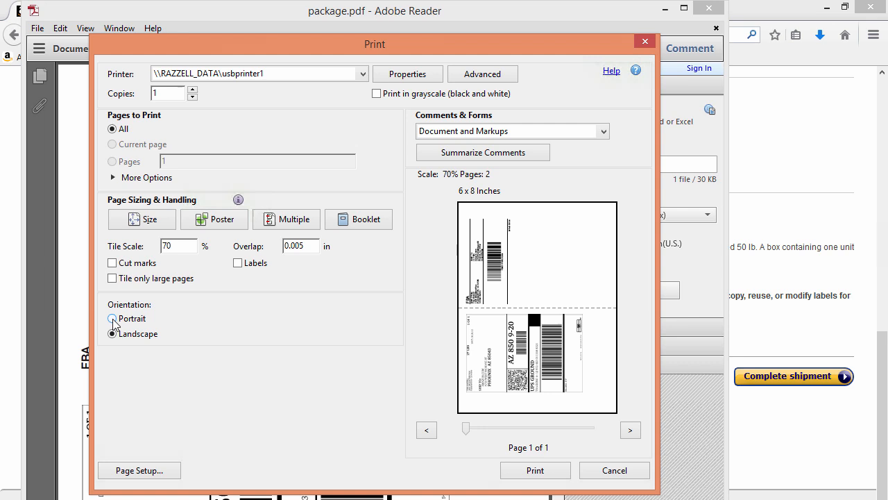
click(112, 318)
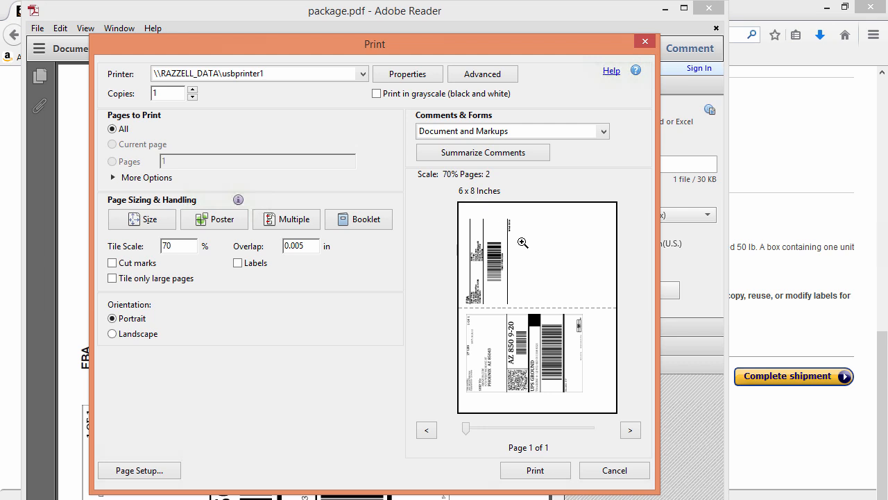
mouse_move(534, 266)
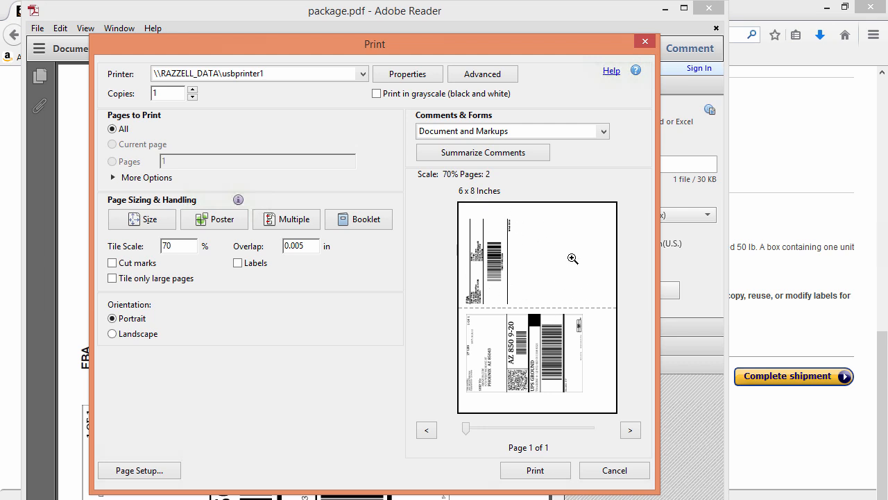
mouse_move(583, 390)
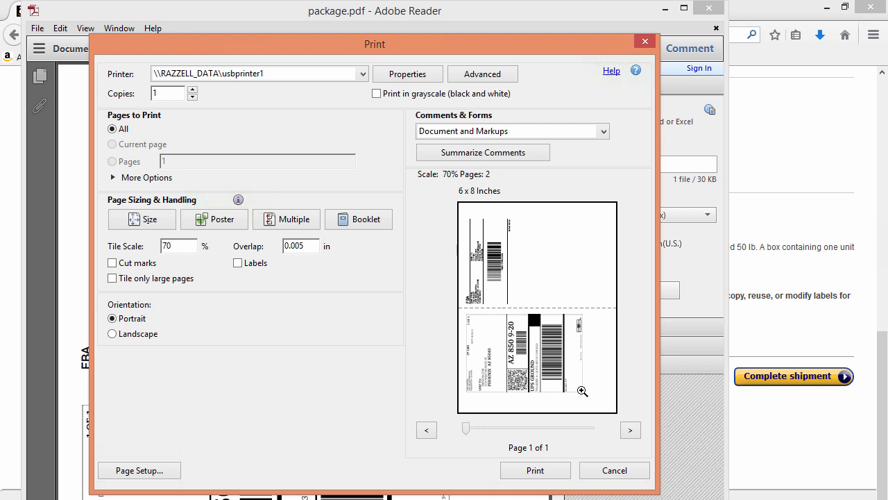
mouse_move(603, 297)
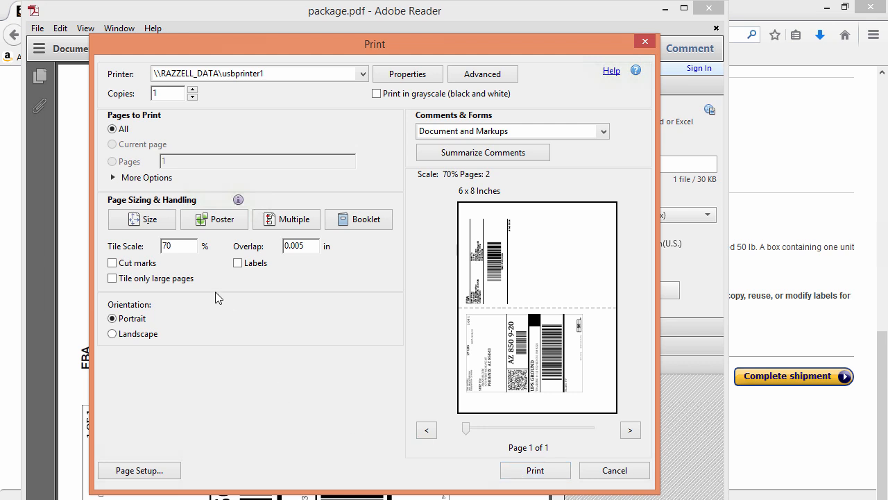
click(177, 246)
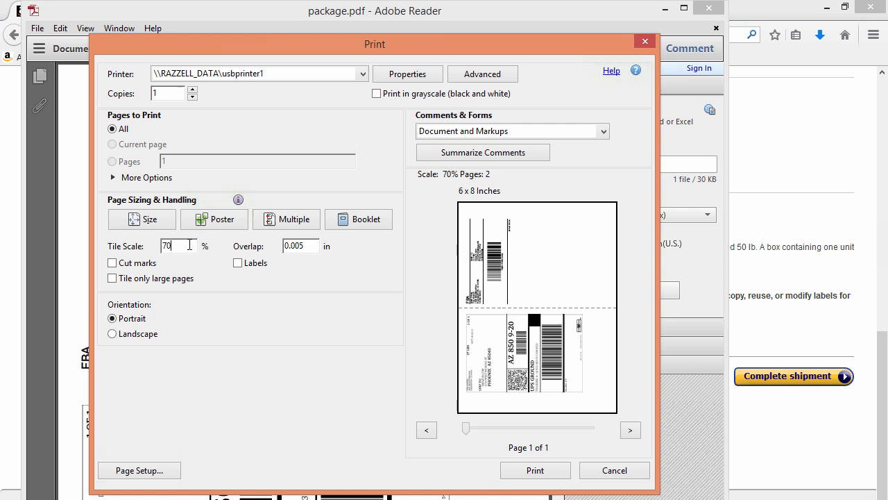